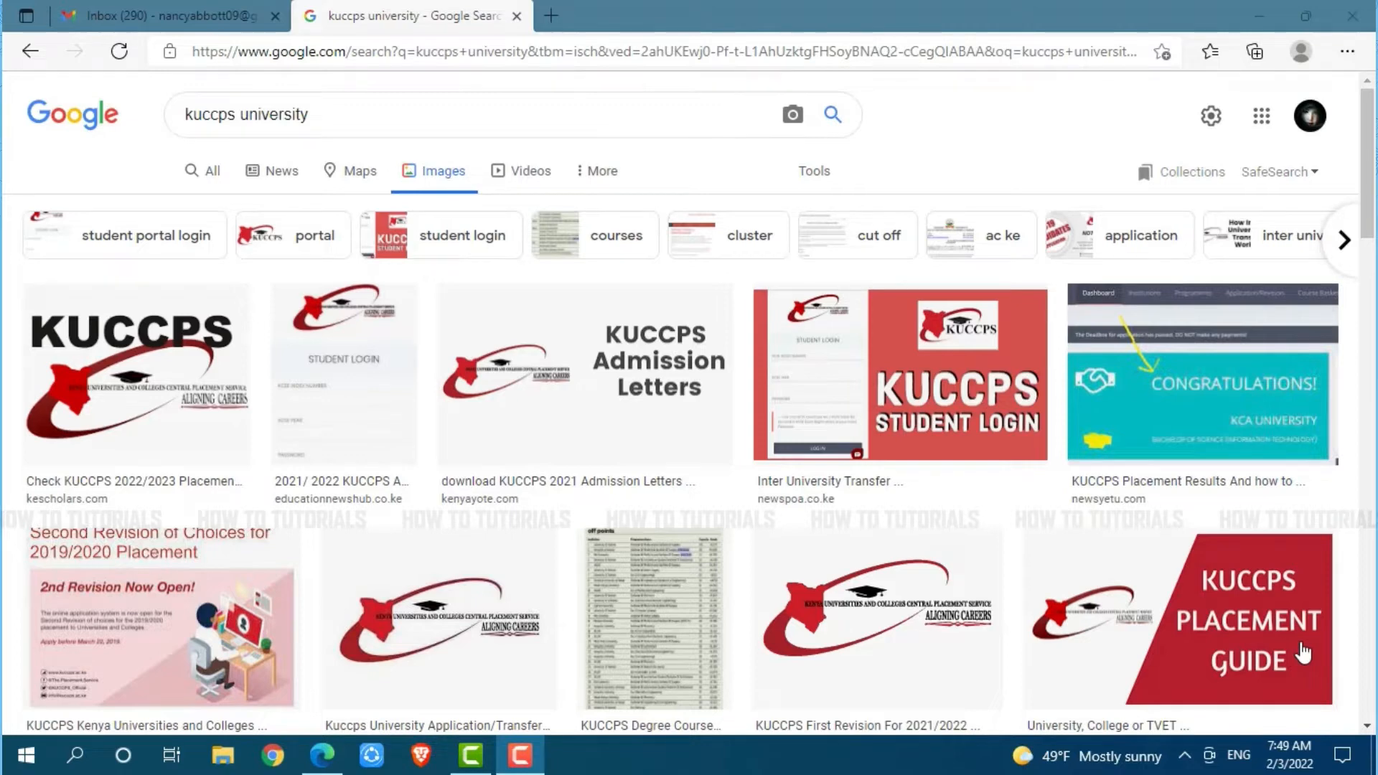
mouse_move(1151, 506)
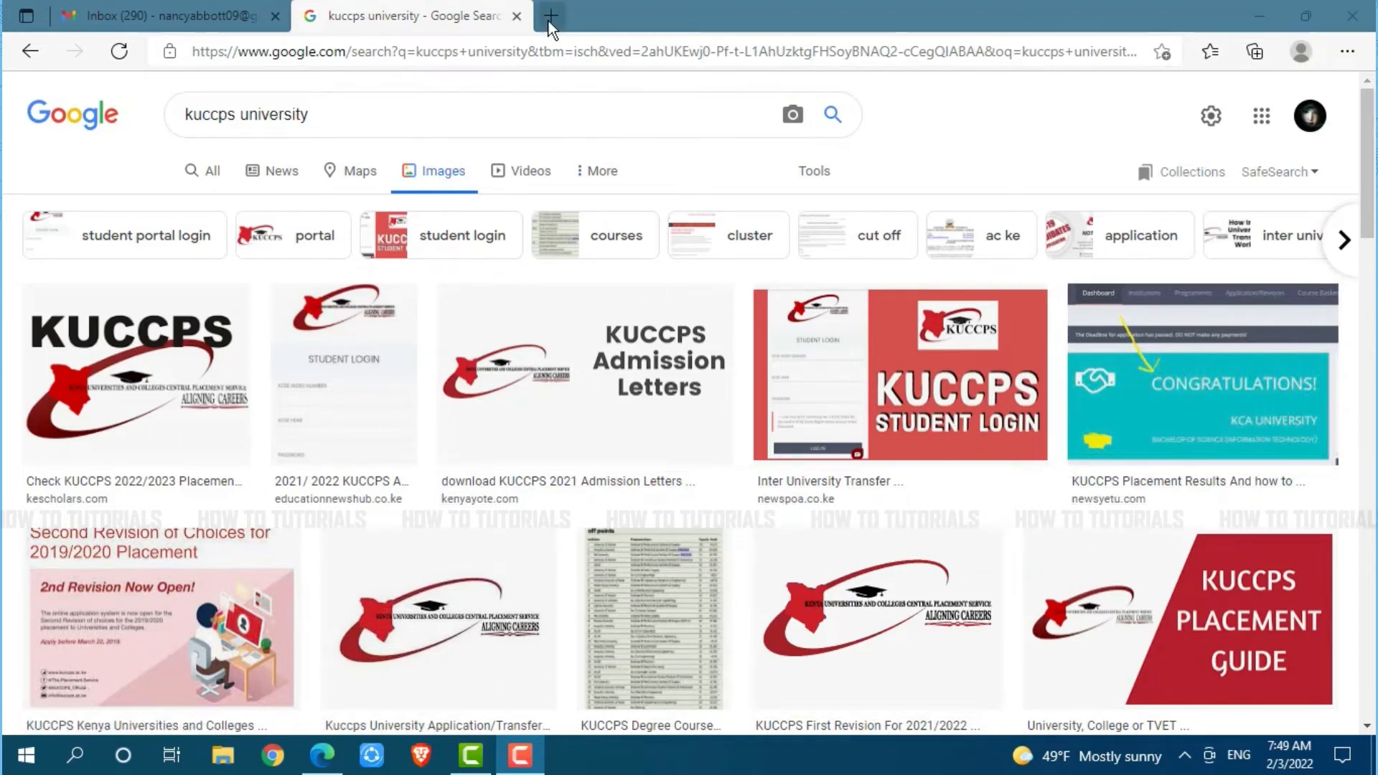
Step: Load kuccps.net in a new tab and scroll down to the Online Portals links
left_click(548, 18)
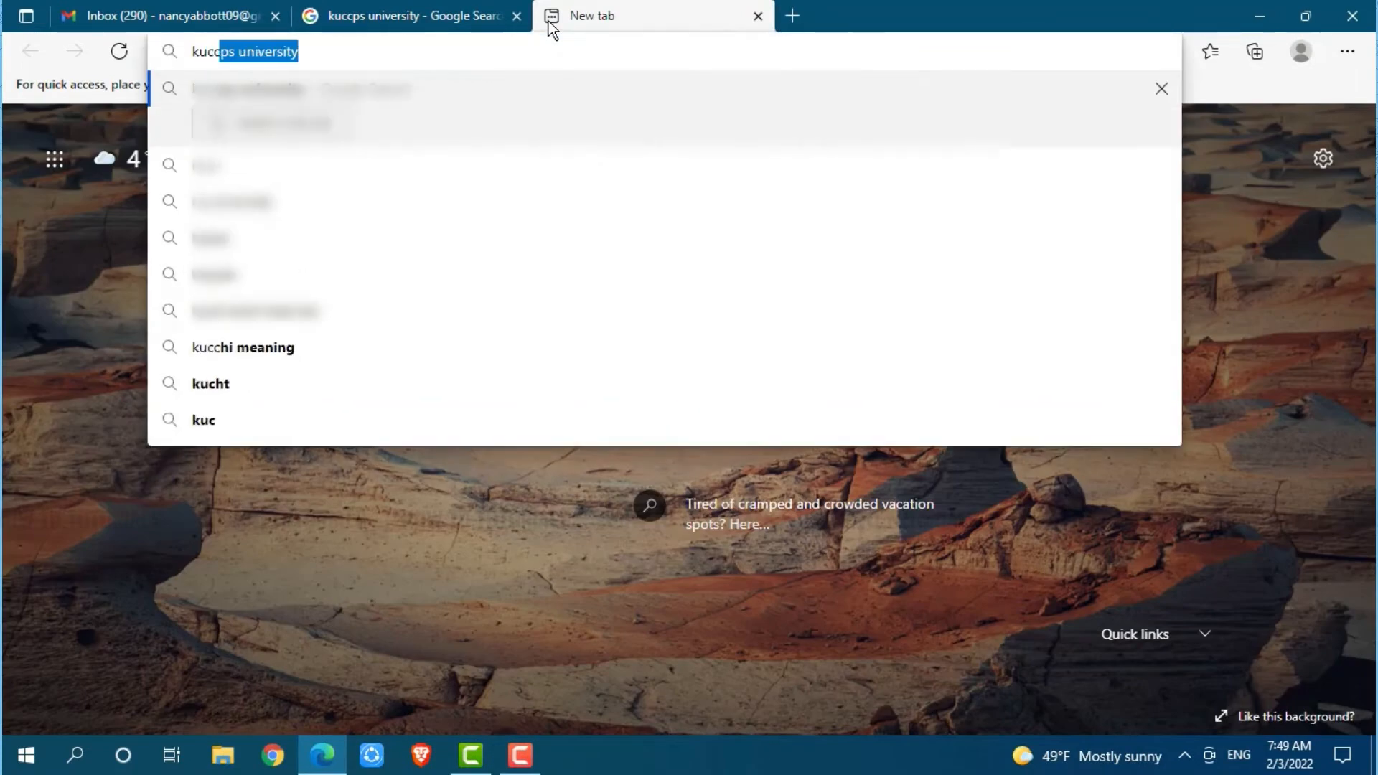
type("kuccps.net")
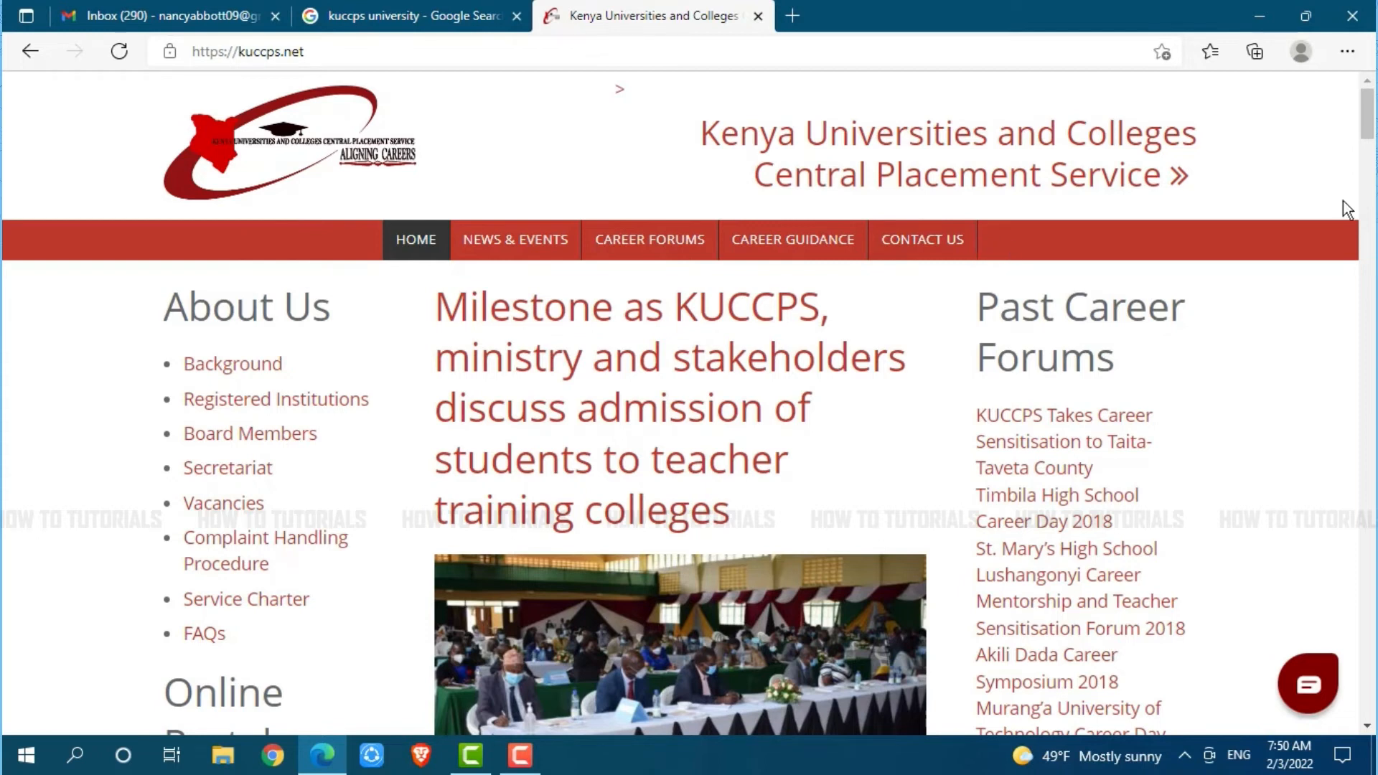
scroll("down", 3)
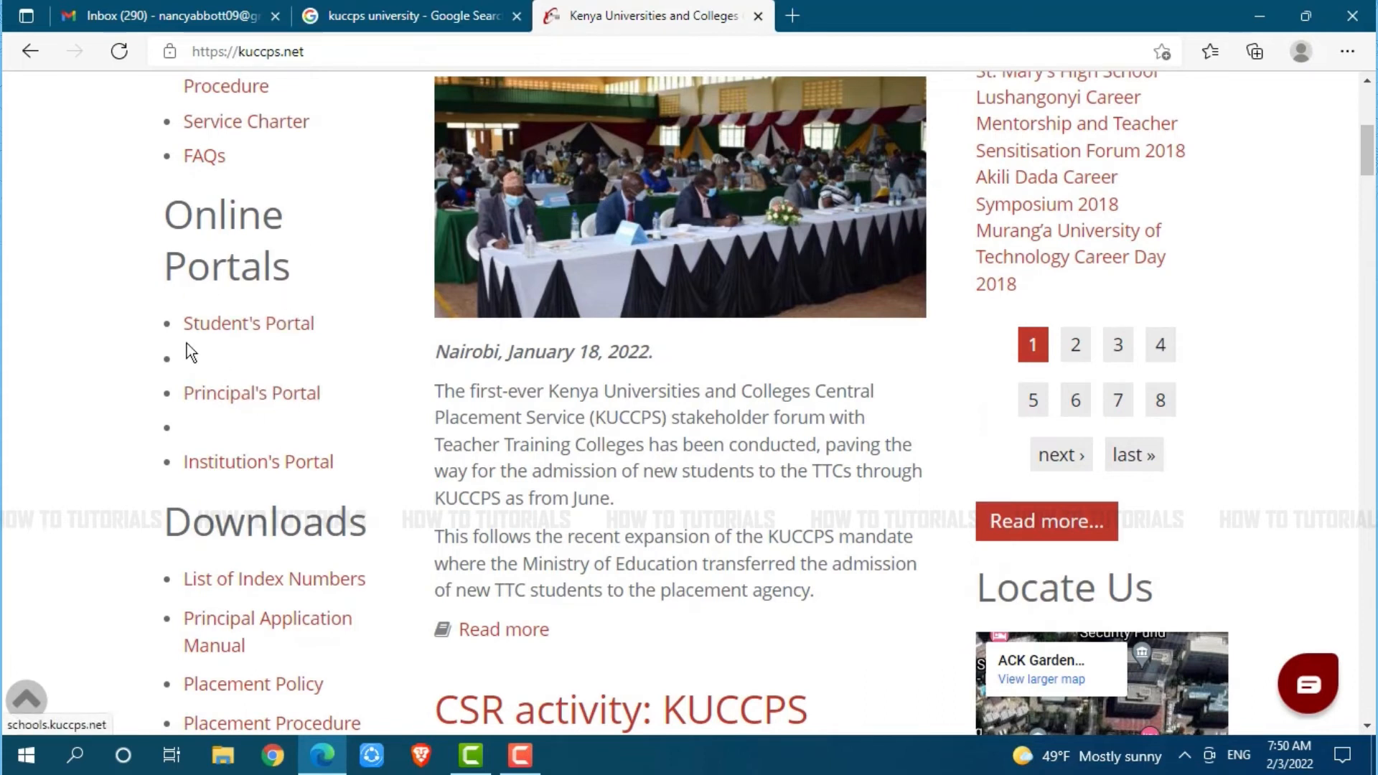
mouse_move(237, 478)
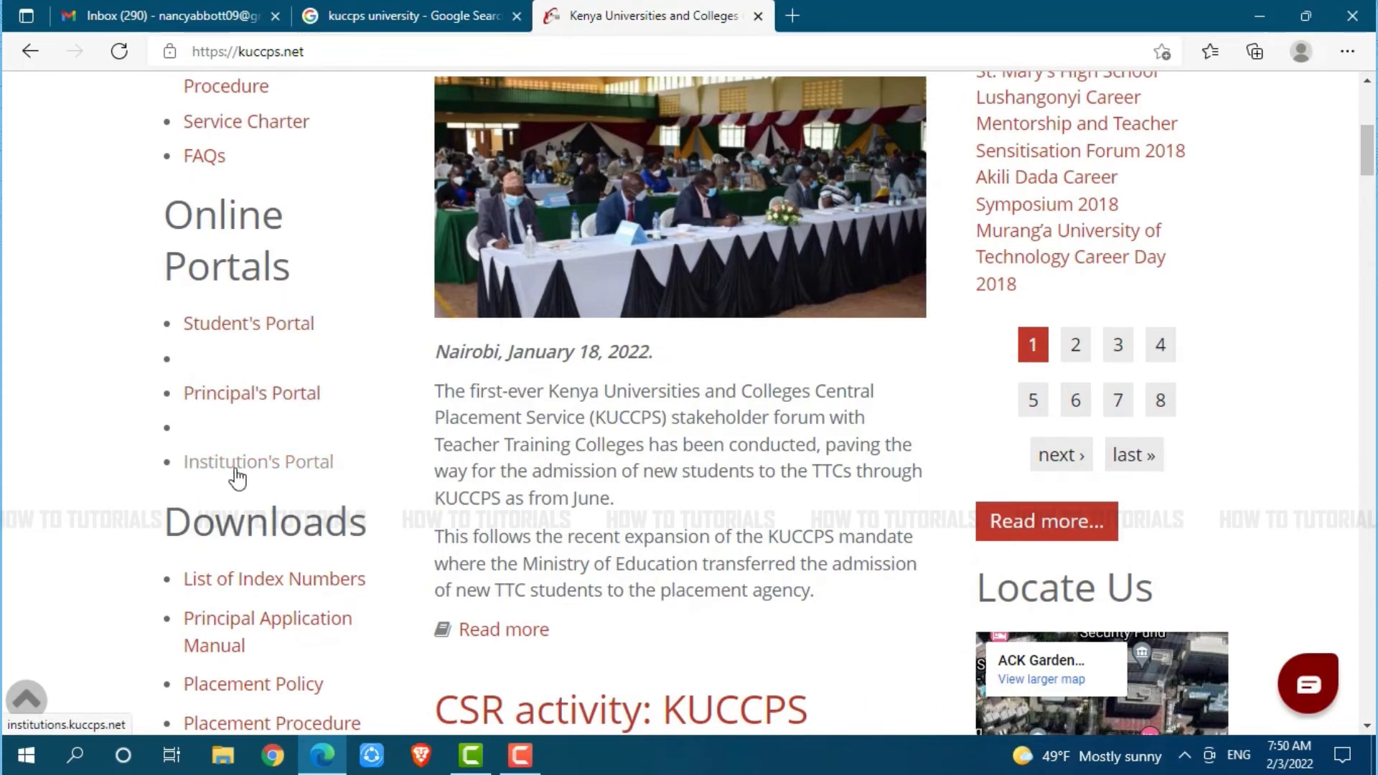
mouse_move(276, 387)
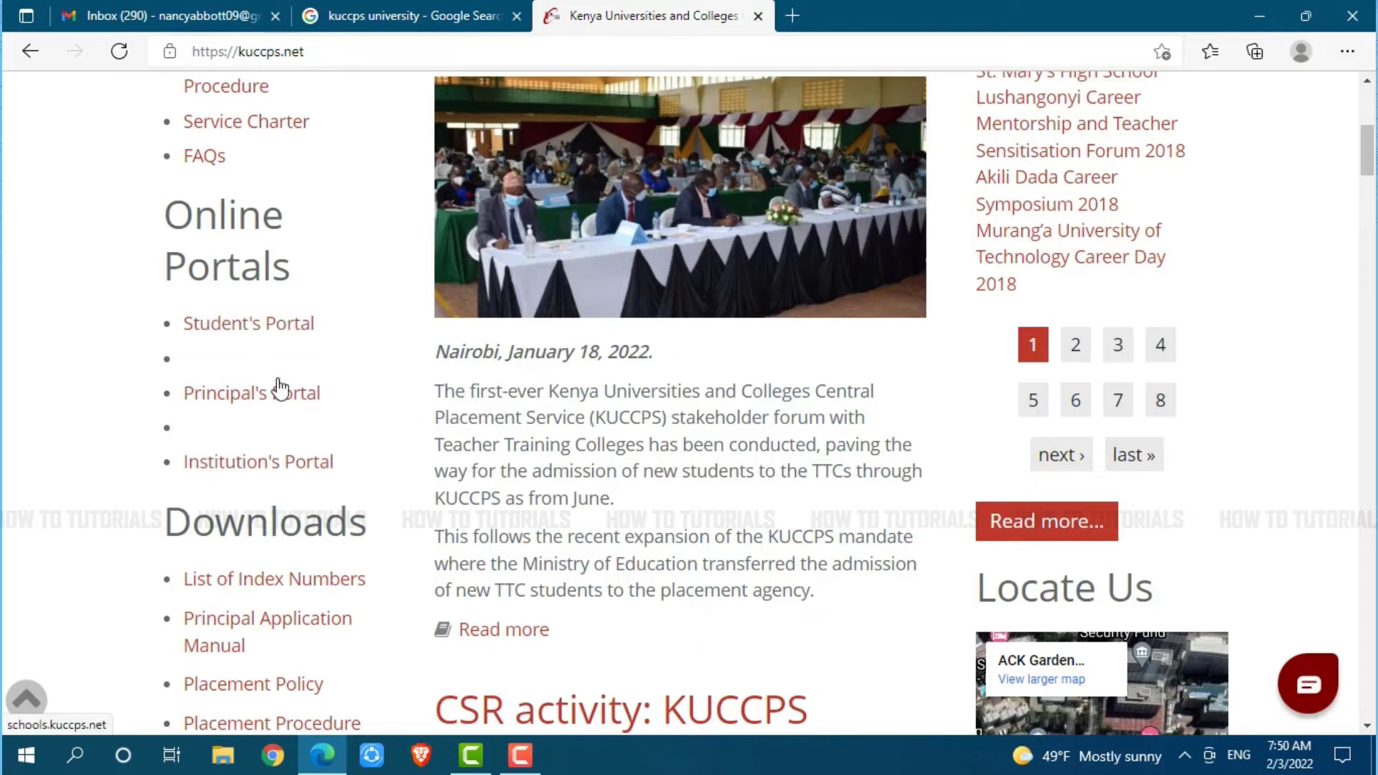
mouse_move(193, 325)
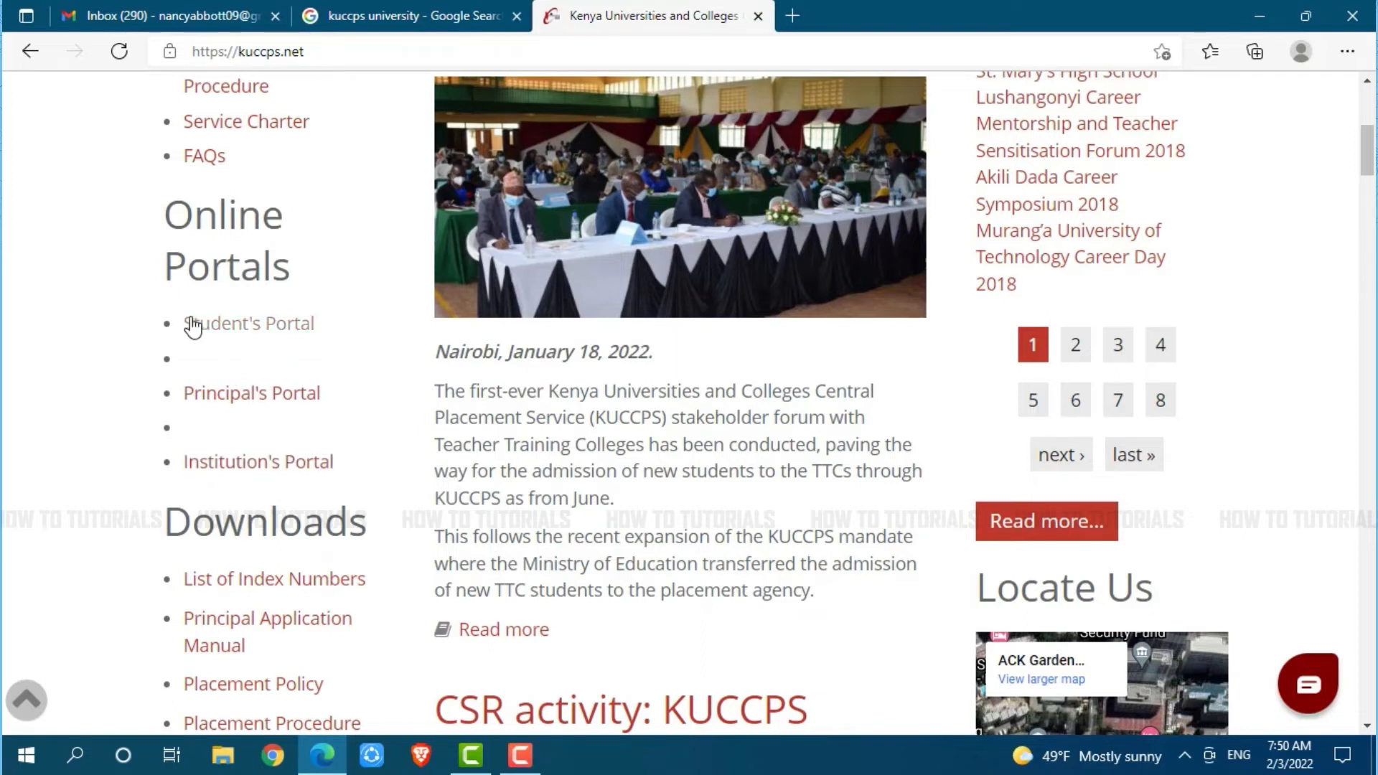
Step: Open Student's Portal, then its LOGIN page with index number, year and password fields
left_click(247, 324)
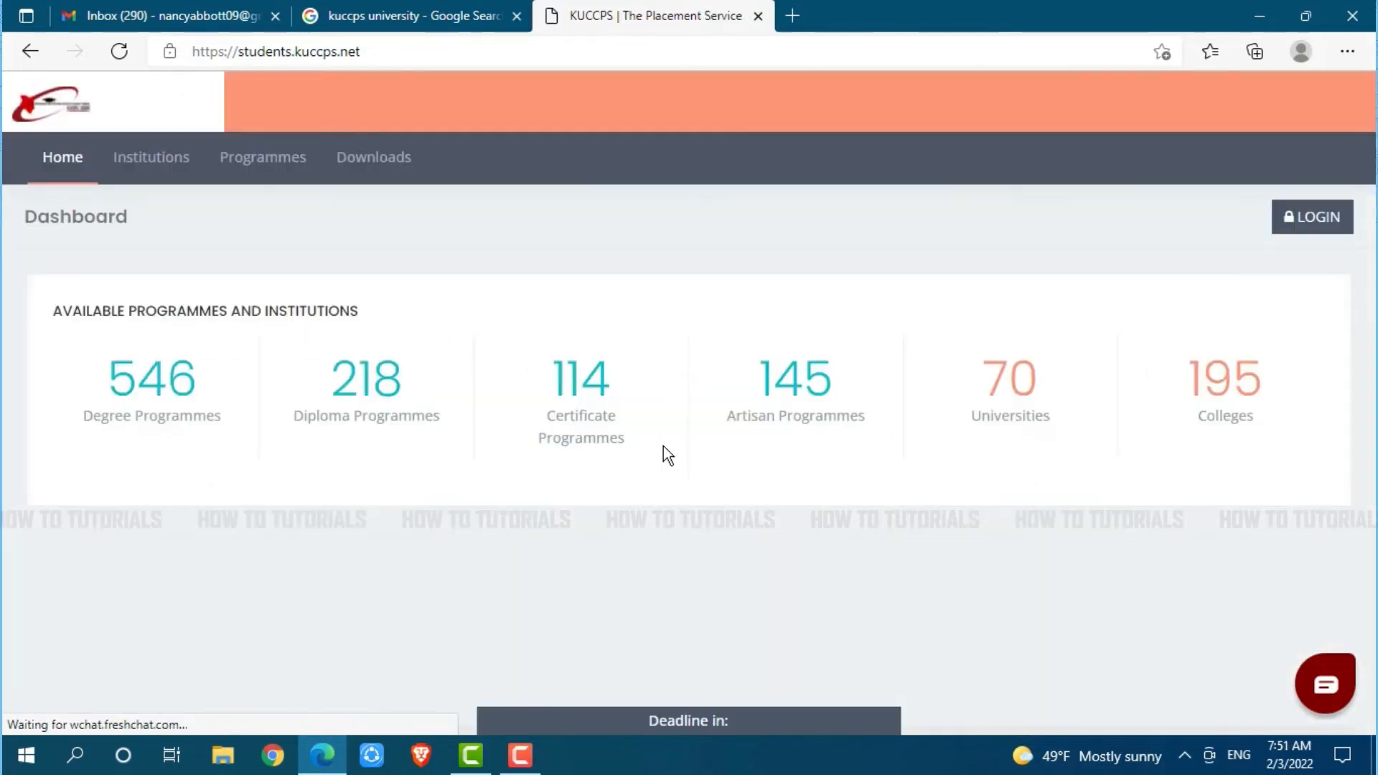
mouse_move(1051, 296)
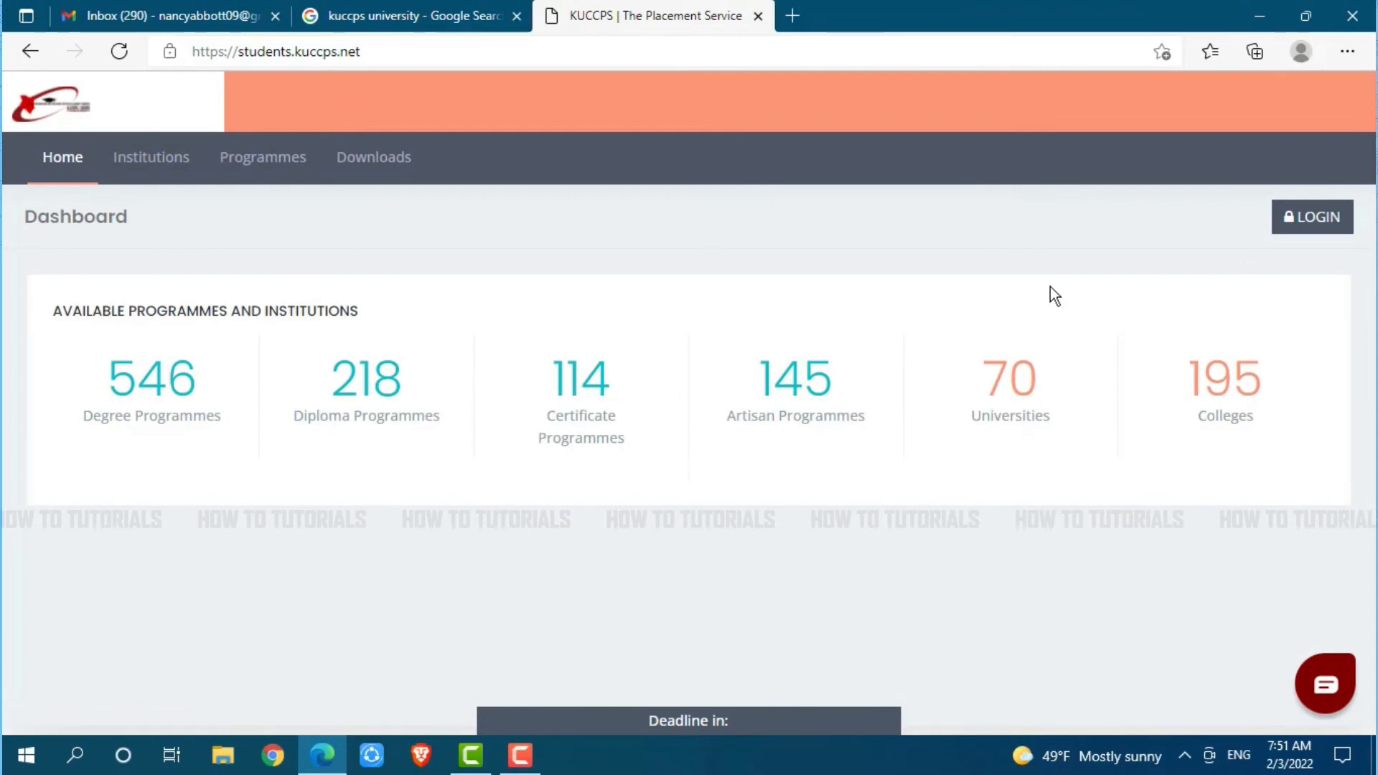
left_click(1312, 216)
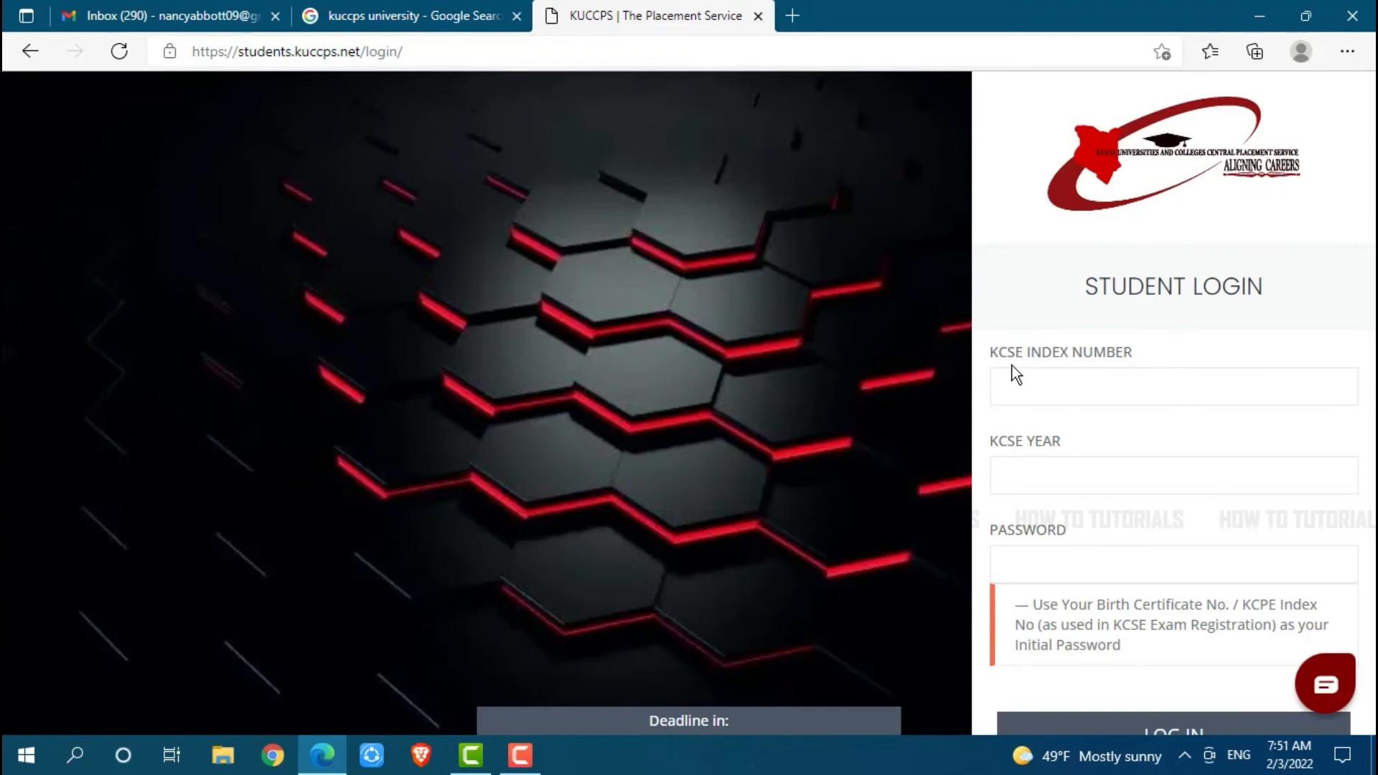
left_click(1174, 386)
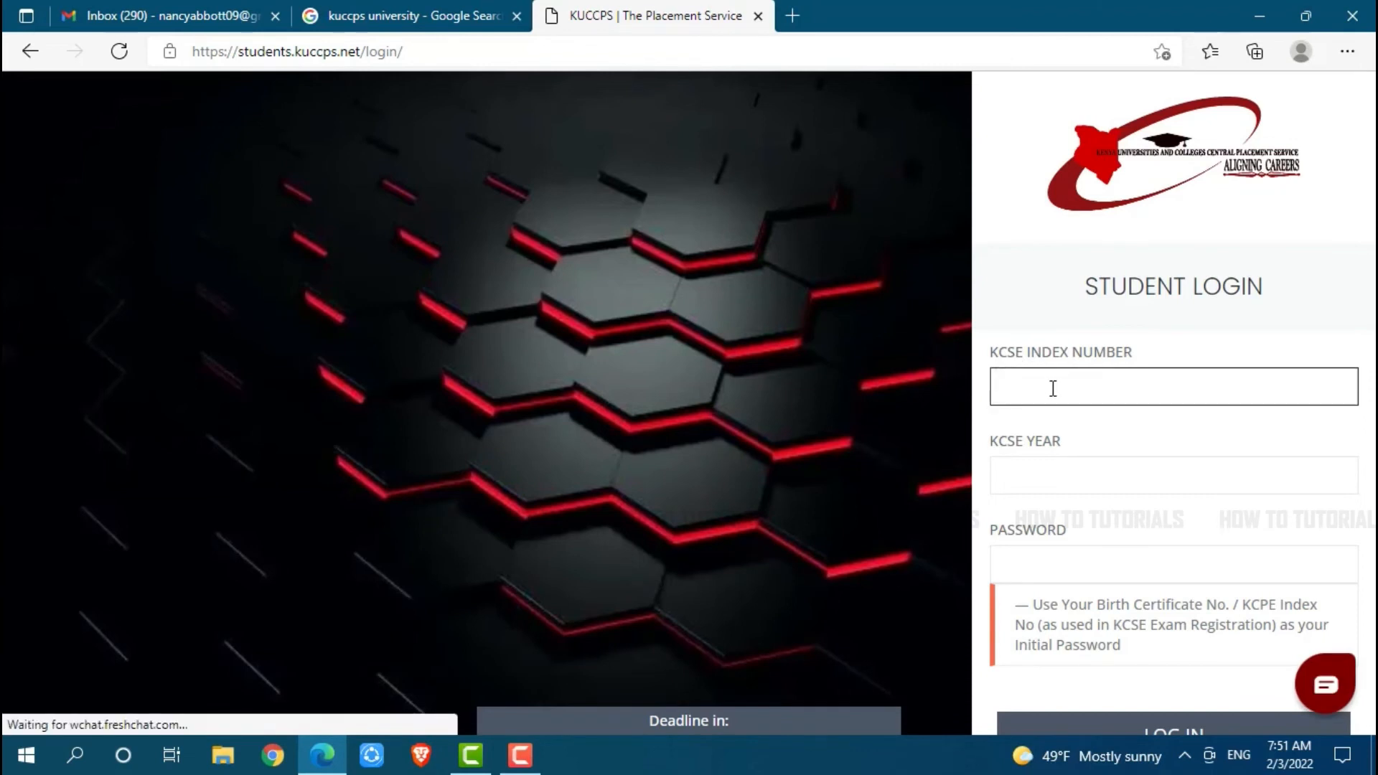
type("6352")
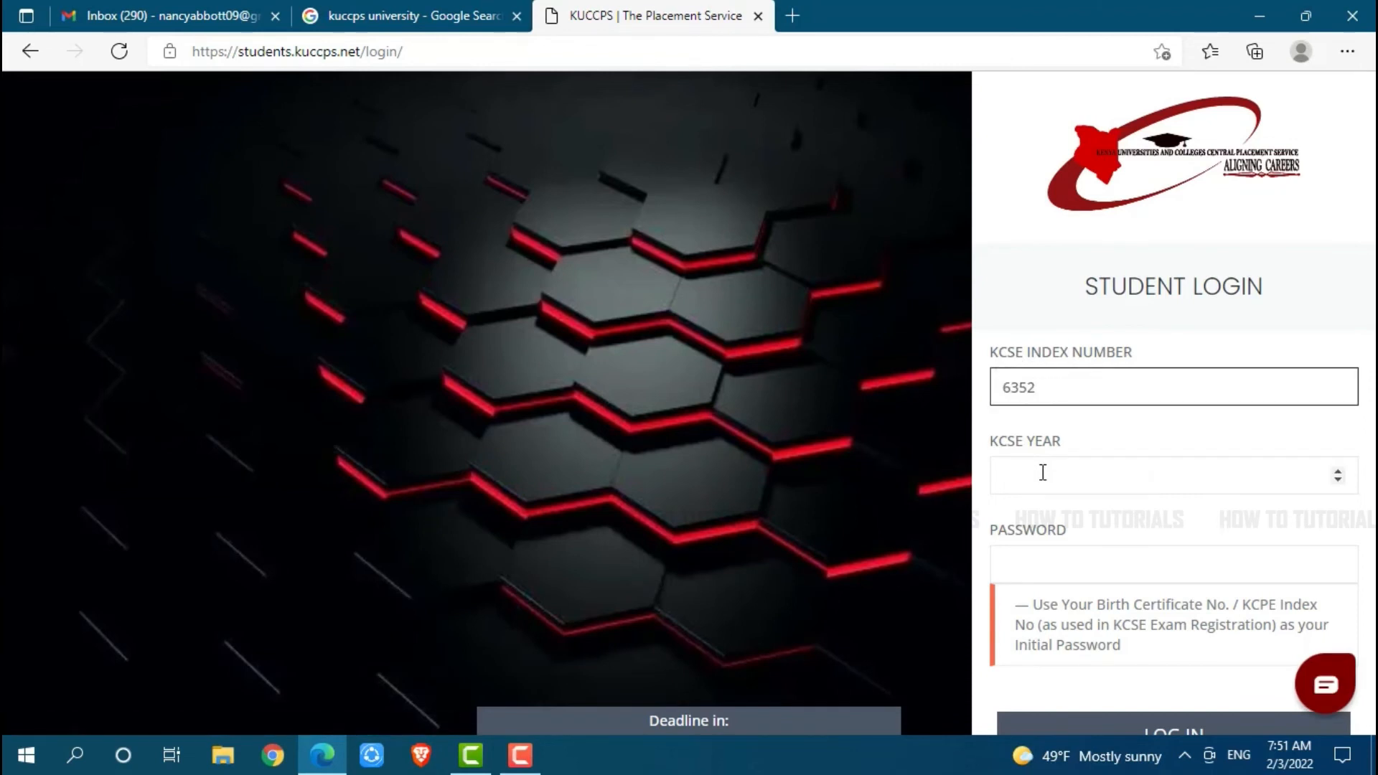
type("2003")
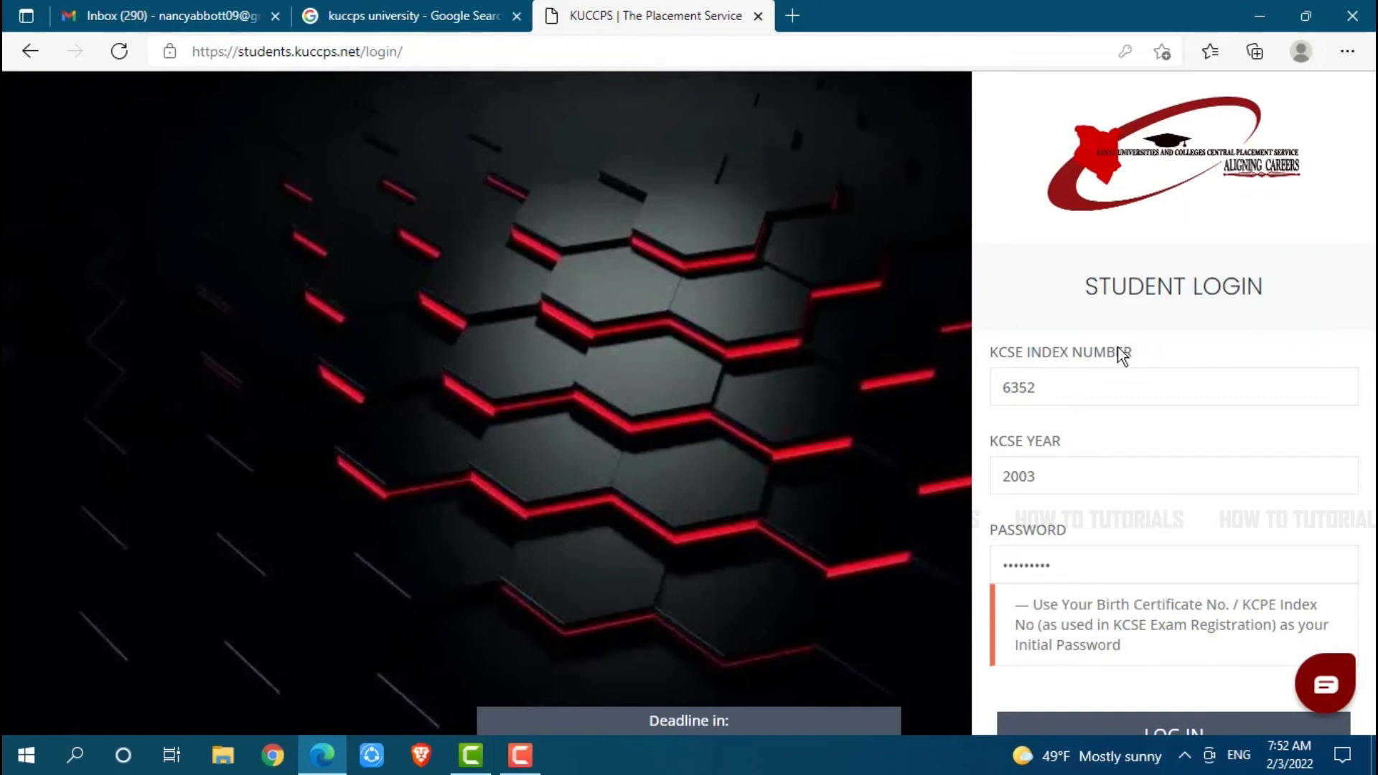
mouse_move(1140, 673)
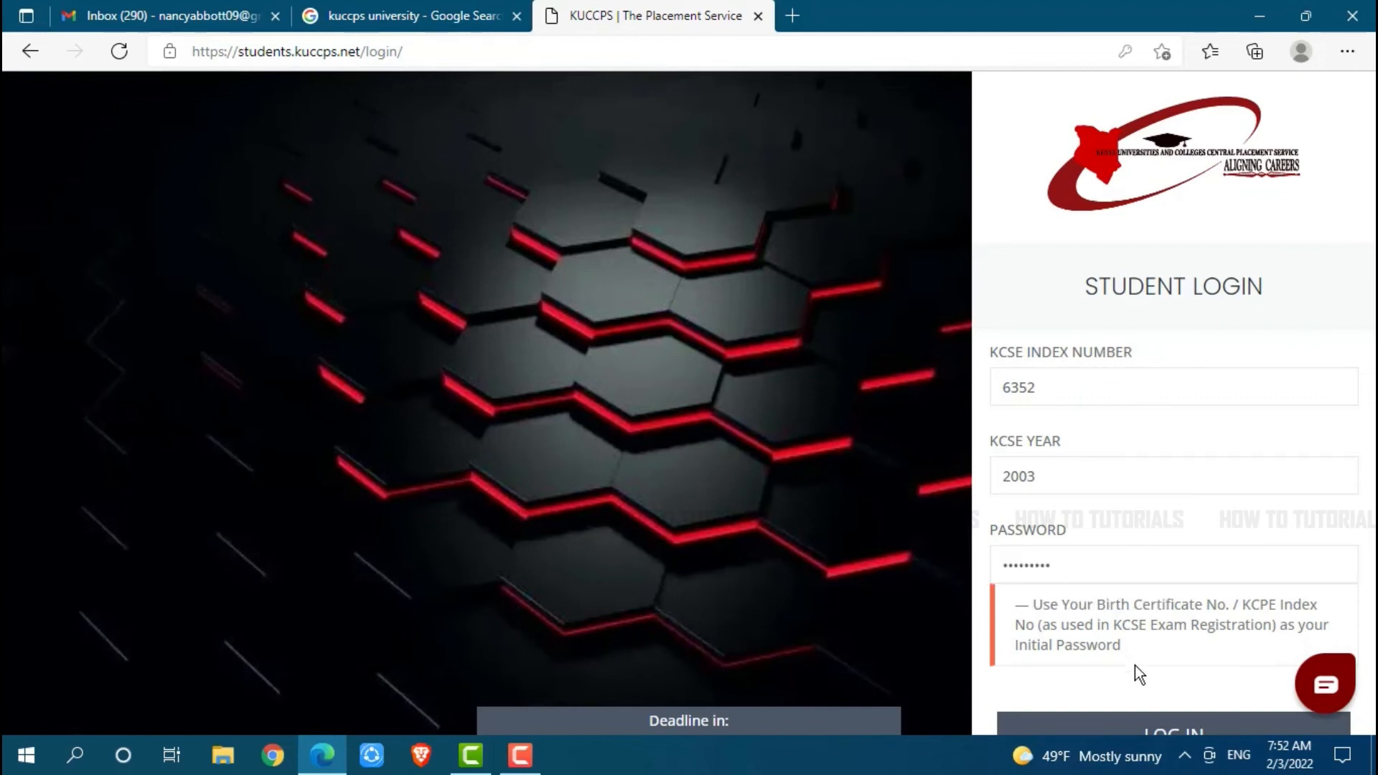